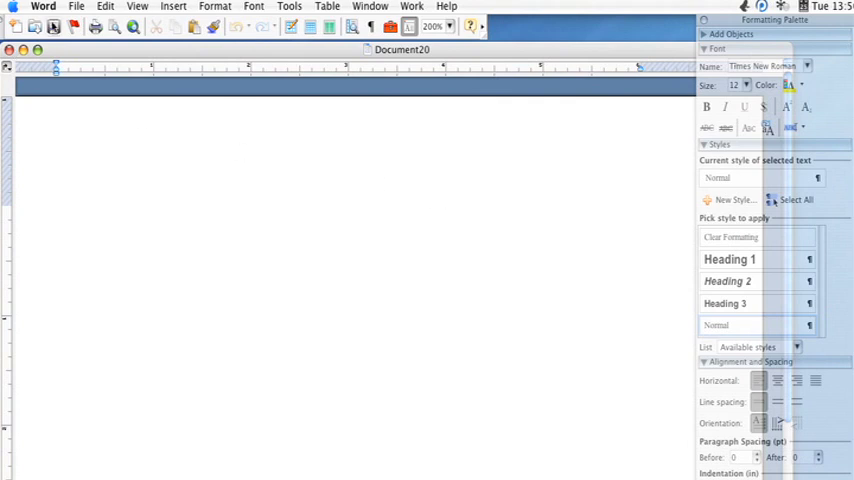
Give the blank page a solid background via Format > Background, trying a dark swatch then green.
{"action": "left_click", "coordinate": [56, 216]}
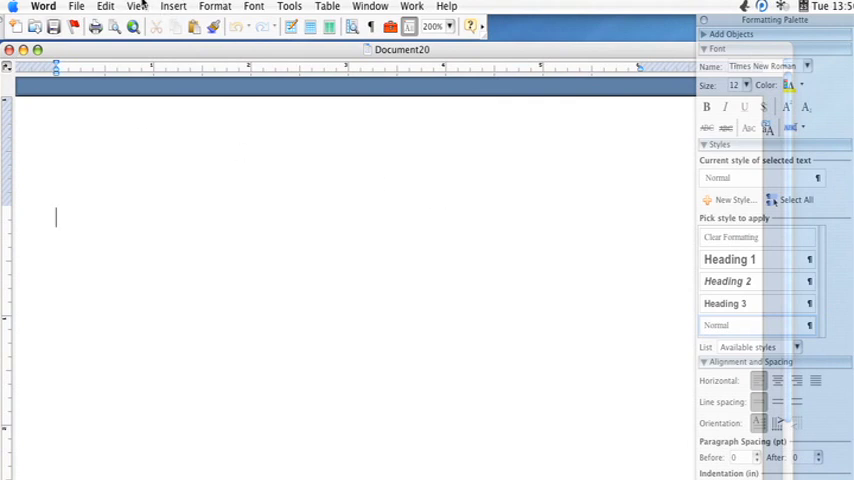
{"action": "left_click", "coordinate": [136, 6]}
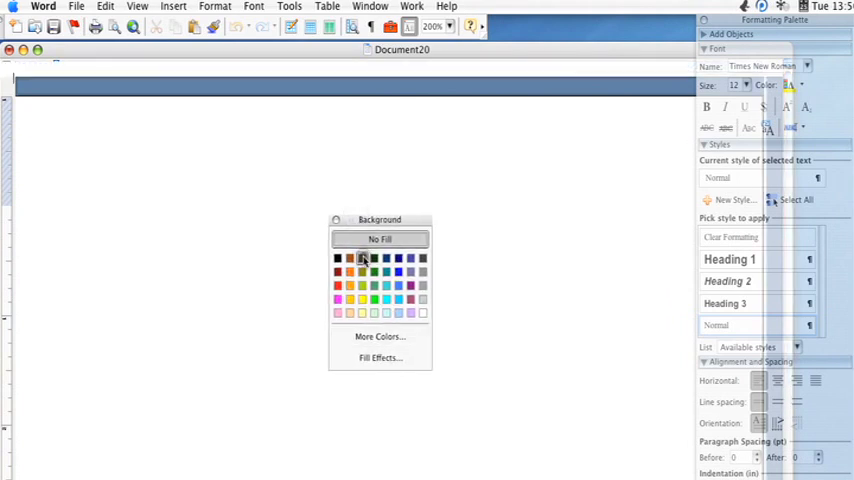
{"action": "left_click", "coordinate": [362, 260]}
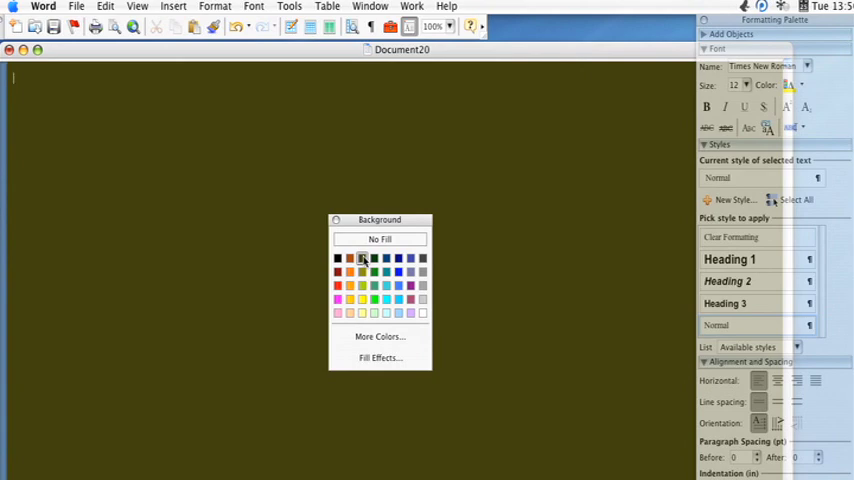
{"action": "left_click", "coordinate": [372, 300]}
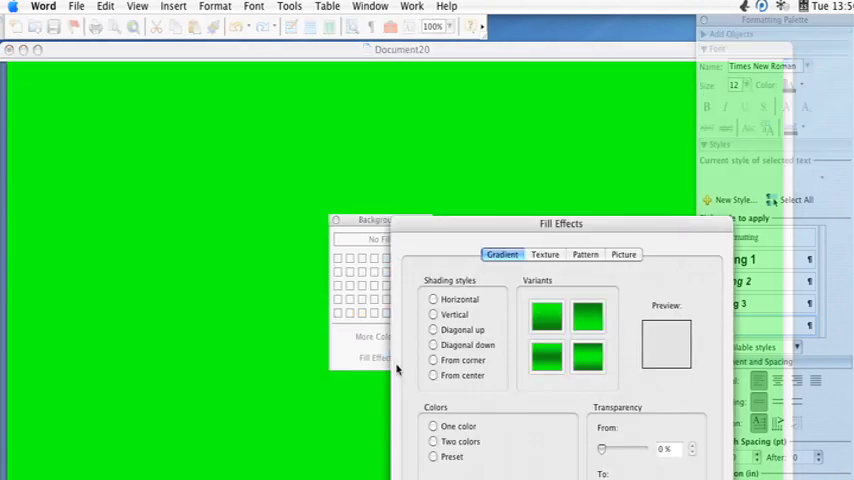
Apply a horizontal two-colour green-to-blue gradient through Fill Effects and bring Fill Effects back.
{"action": "left_click_drag", "start_coordinate": [560, 224], "coordinate": [430, 88]}
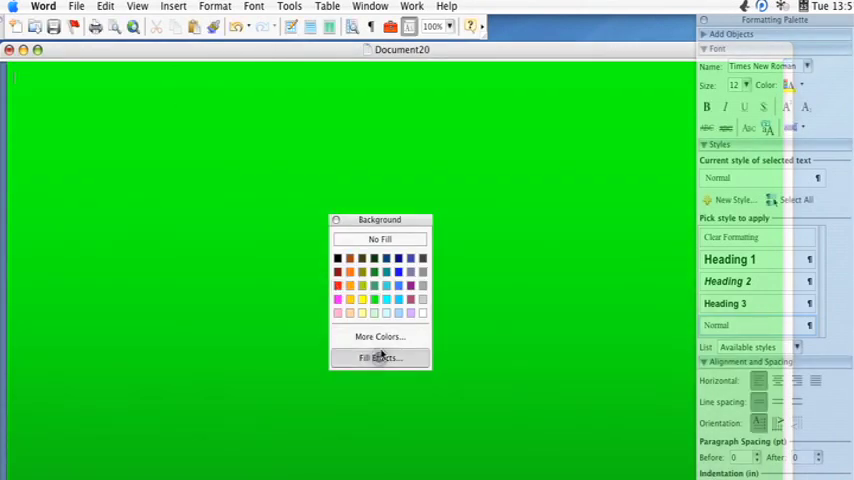
{"action": "left_click", "coordinate": [380, 356]}
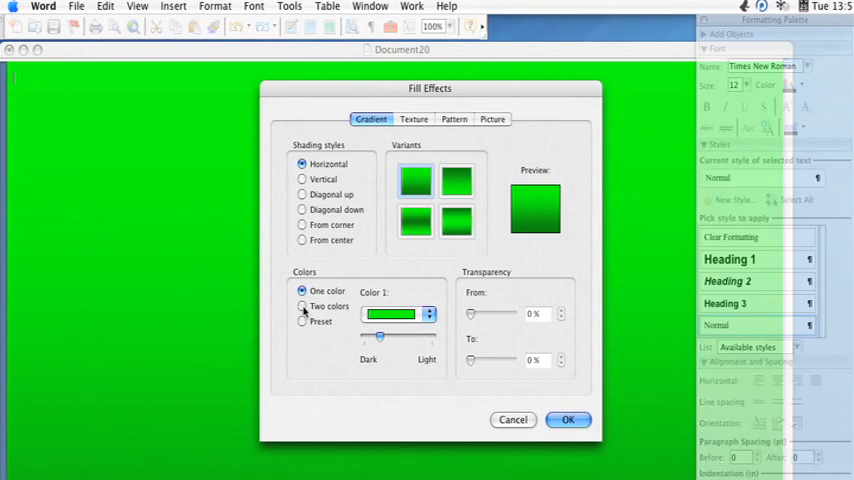
{"action": "left_click", "coordinate": [302, 306]}
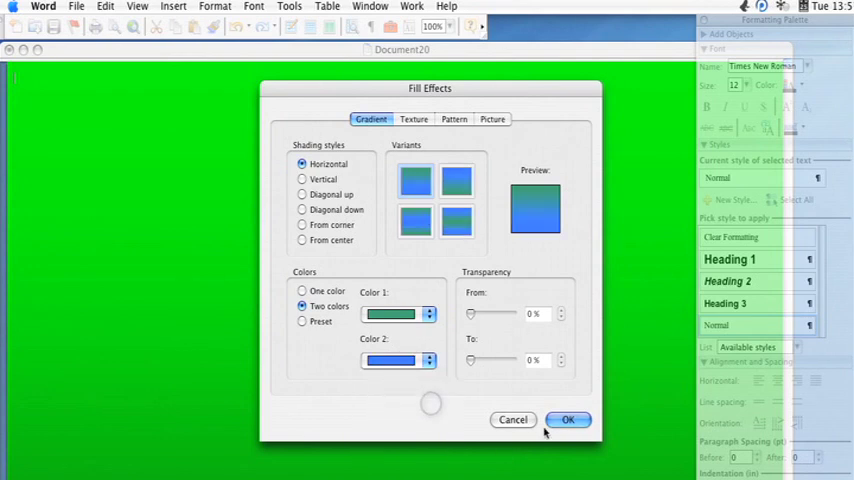
{"action": "left_click", "coordinate": [568, 420]}
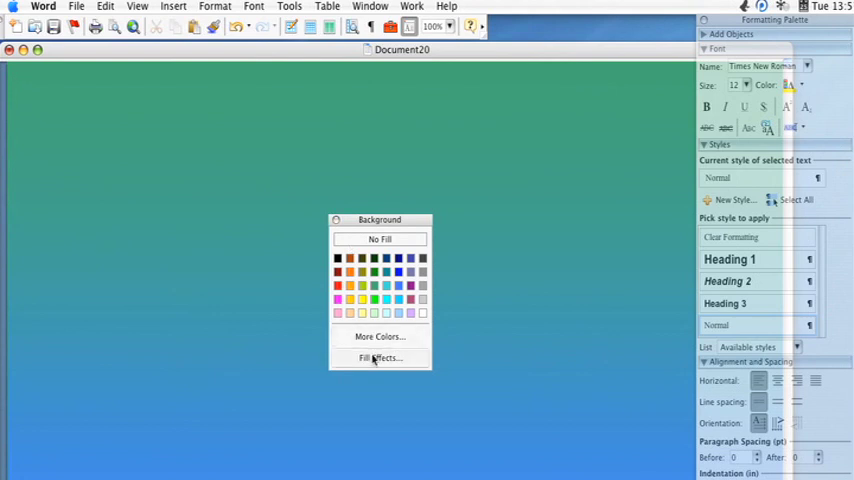
{"action": "left_click", "coordinate": [380, 358]}
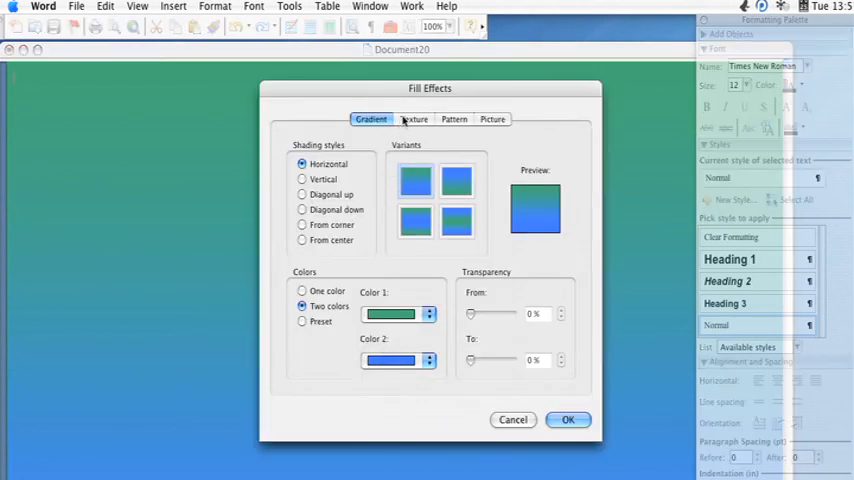
Replace the gradient with the Brown marble texture from the Texture tab.
{"action": "left_click", "coordinate": [414, 120]}
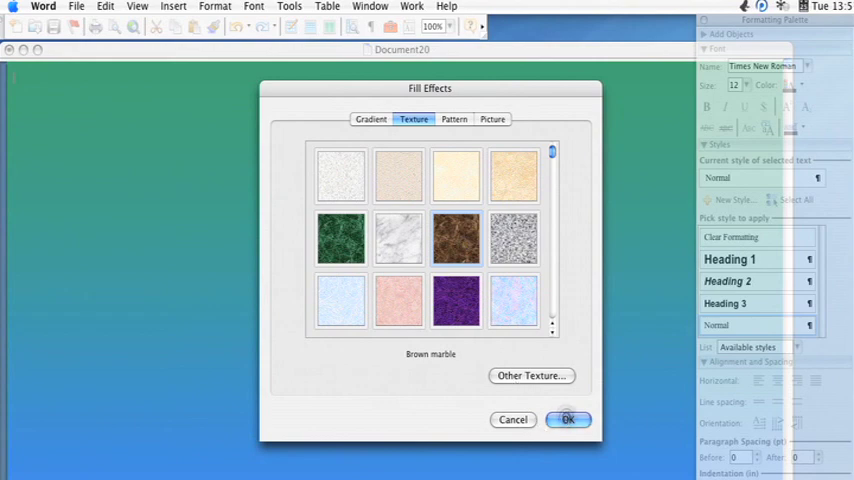
{"action": "left_click", "coordinate": [568, 420]}
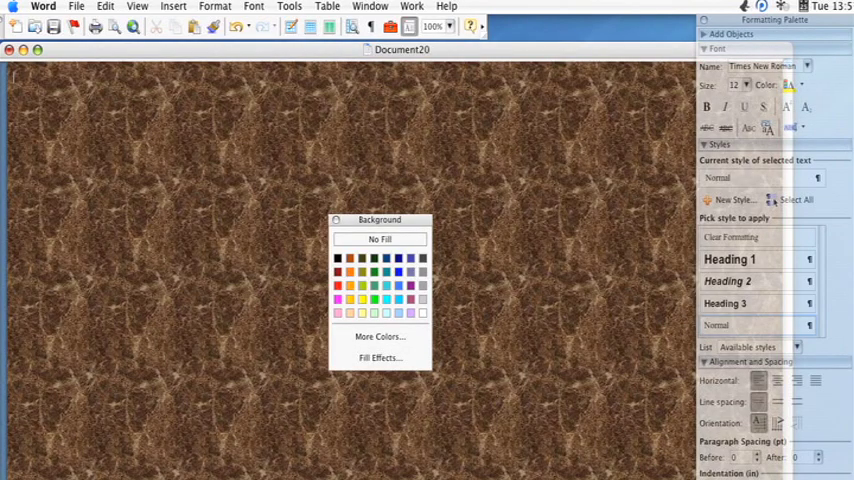
{"action": "mouse_move", "coordinate": [380, 356]}
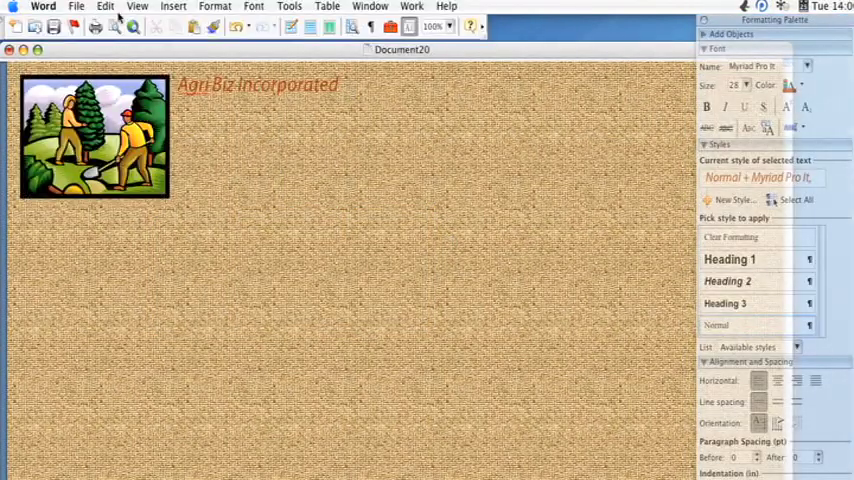
Save the document as a Document Template named Agri Biz Incorporated in My Templates.
{"action": "left_click", "coordinate": [76, 8]}
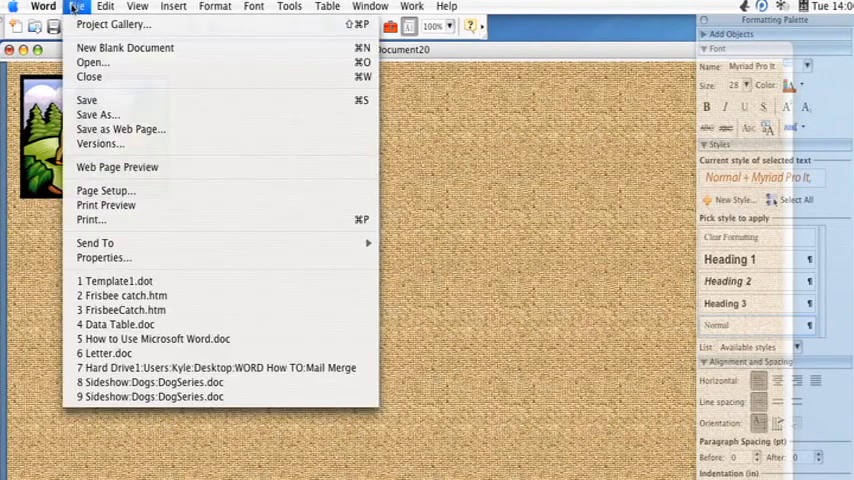
{"action": "mouse_move", "coordinate": [100, 114]}
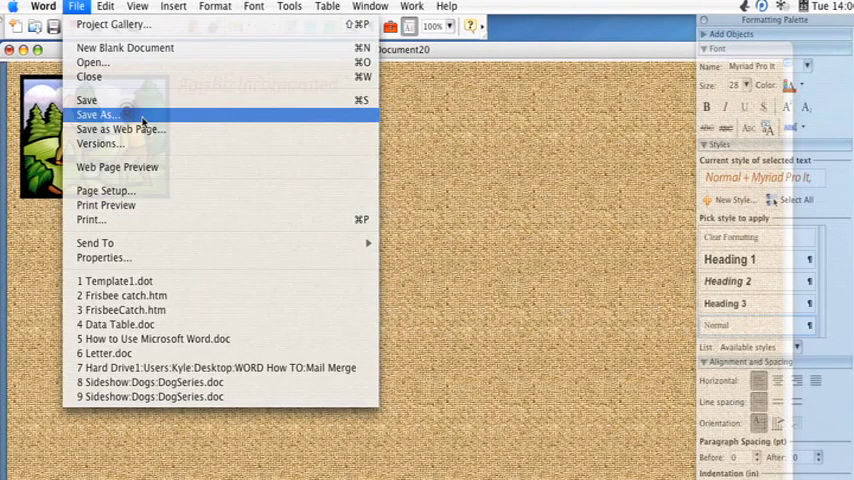
{"action": "left_click", "coordinate": [100, 114]}
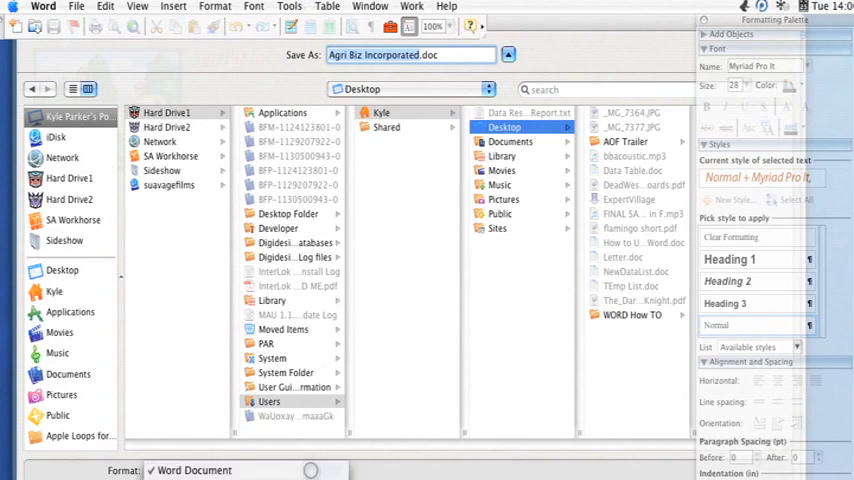
{"action": "left_click", "coordinate": [240, 470]}
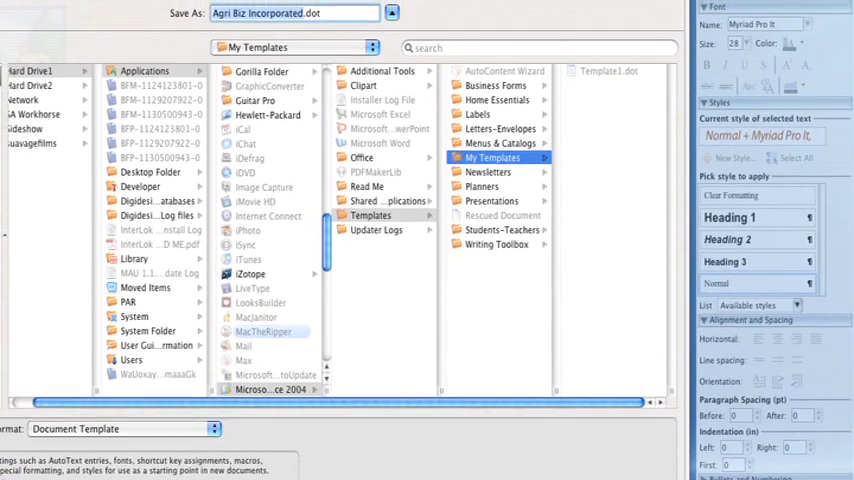
{"action": "left_click", "coordinate": [392, 12]}
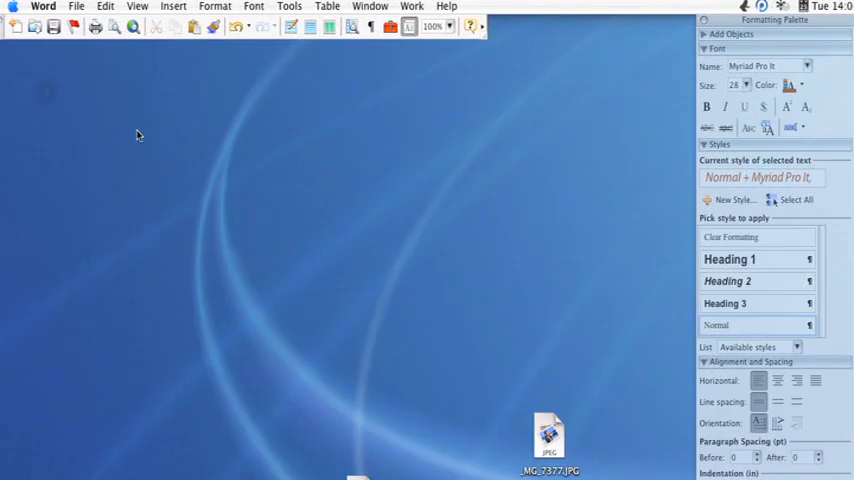
From the Project Gallery, start a new document based on Agri Biz Incorporated.dot in My Templates.
{"action": "left_click", "coordinate": [76, 6]}
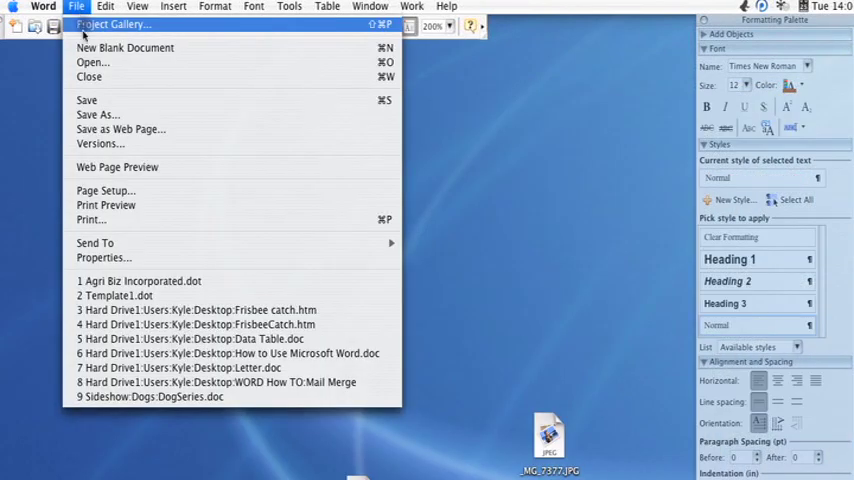
{"action": "left_click", "coordinate": [112, 24]}
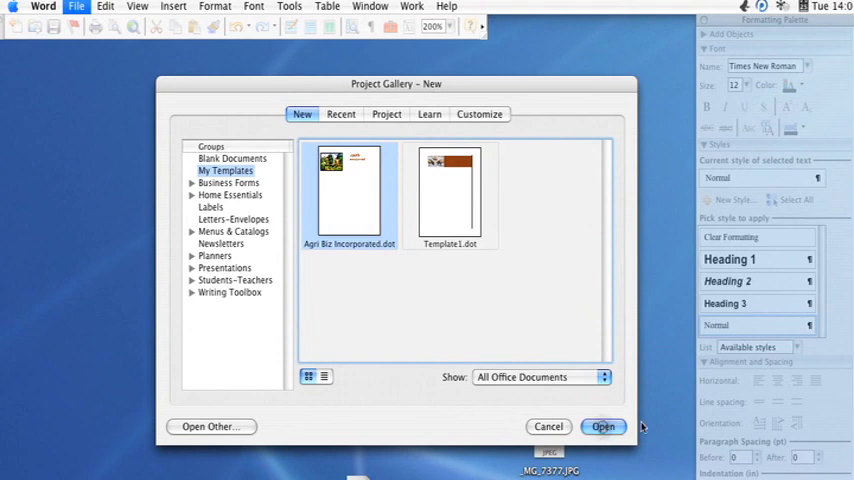
{"action": "left_click", "coordinate": [602, 428]}
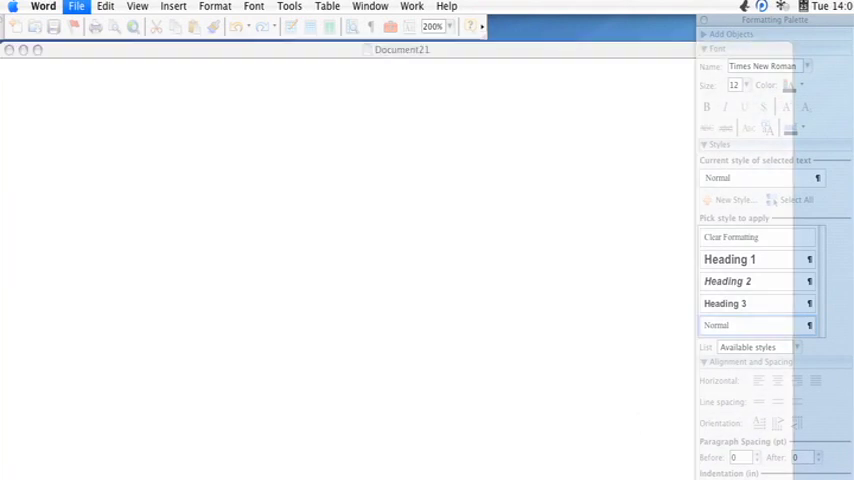